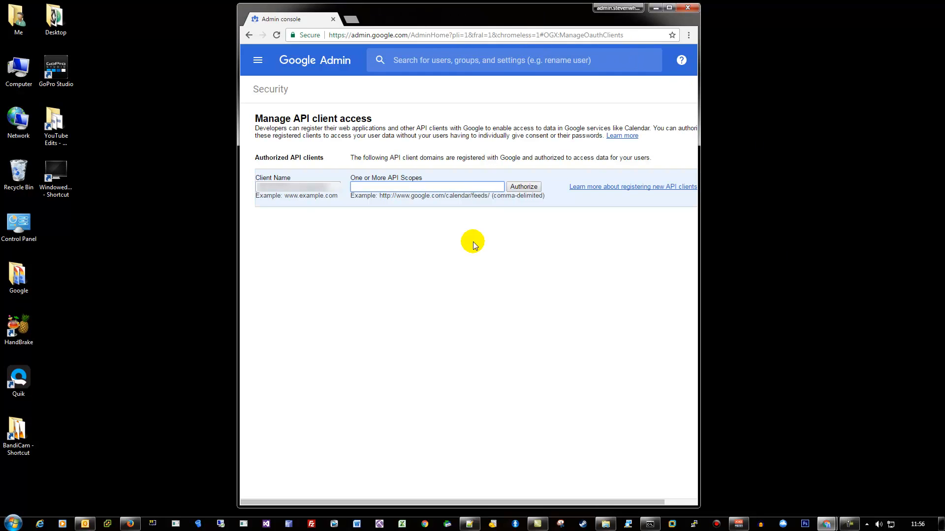
mouse_move(495, 249)
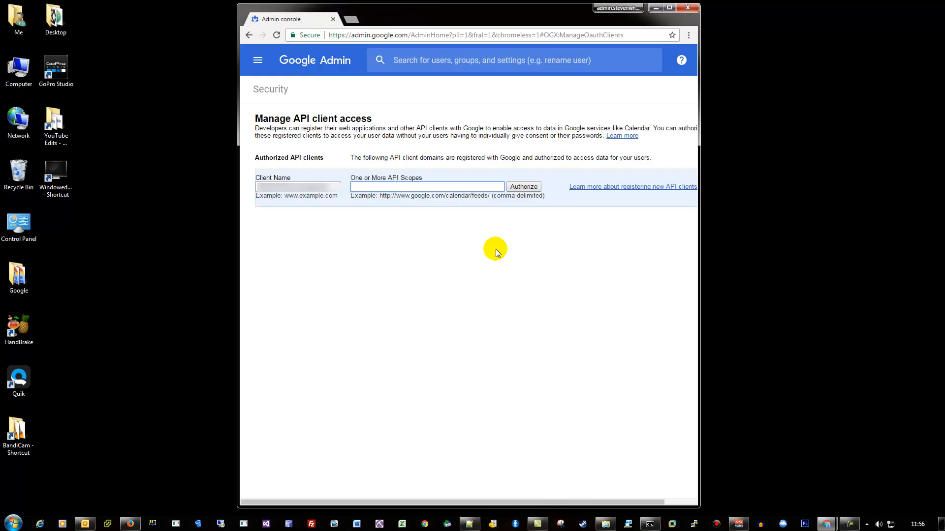
mouse_move(696, 247)
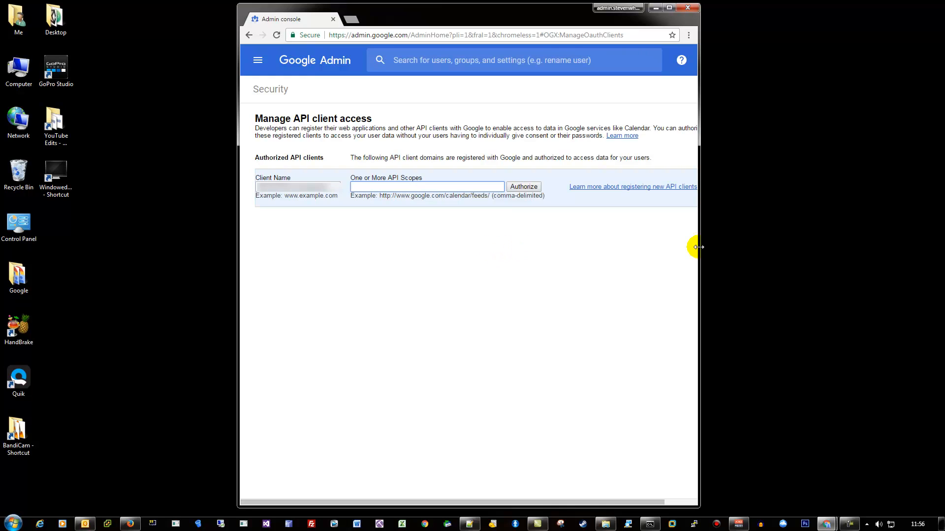
click(427, 186)
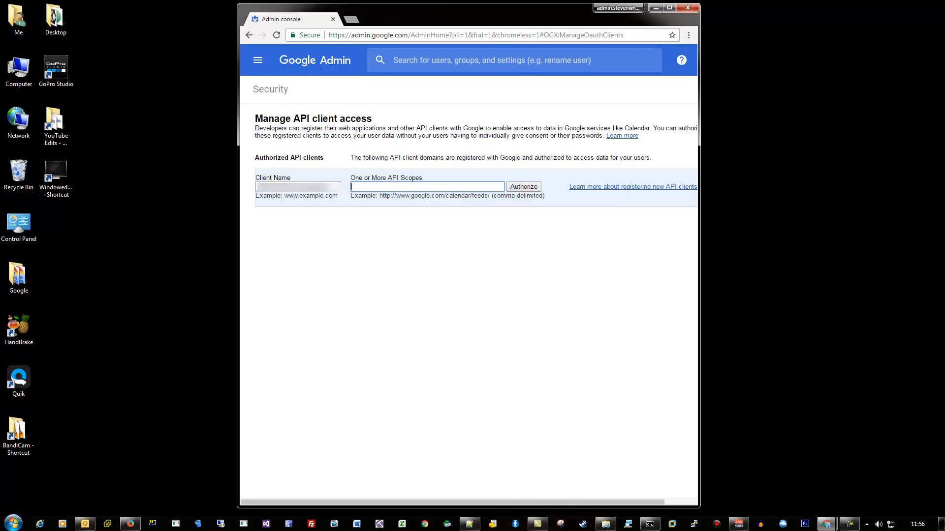
mouse_move(451, 46)
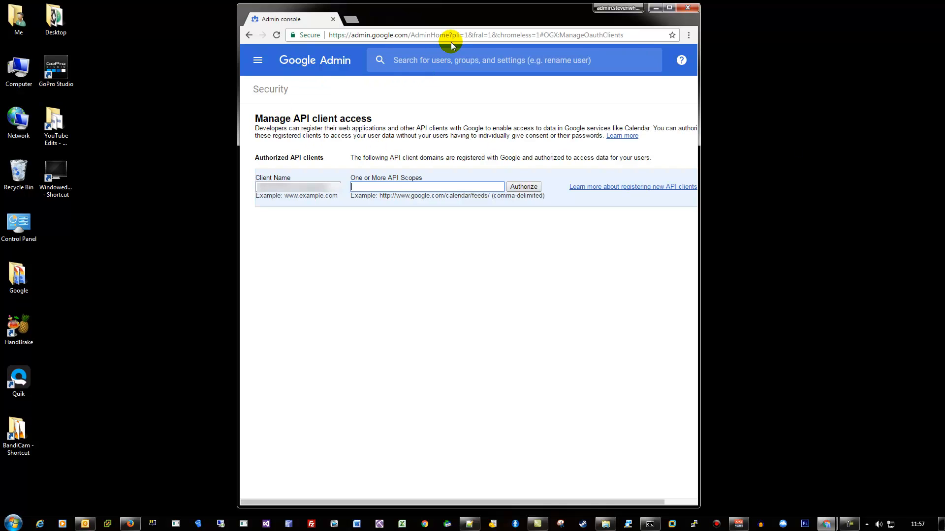
click(477, 35)
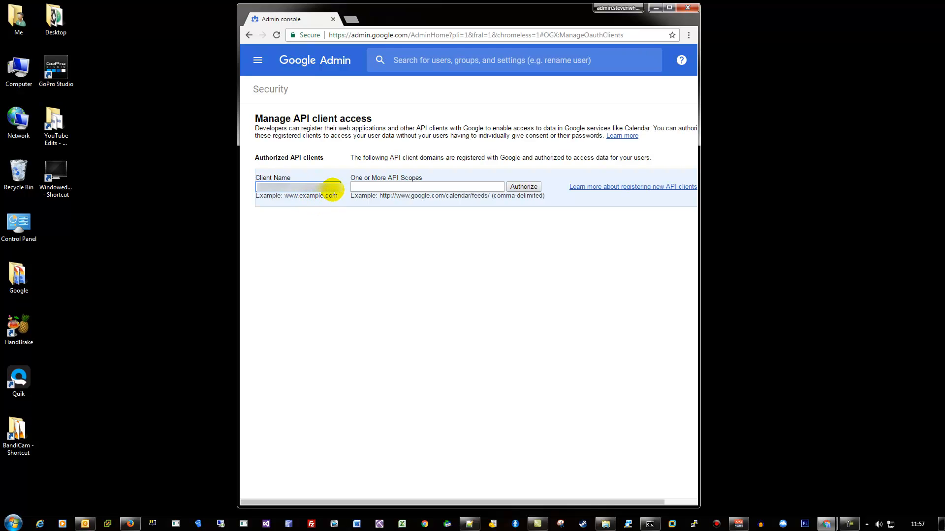
click(426, 186)
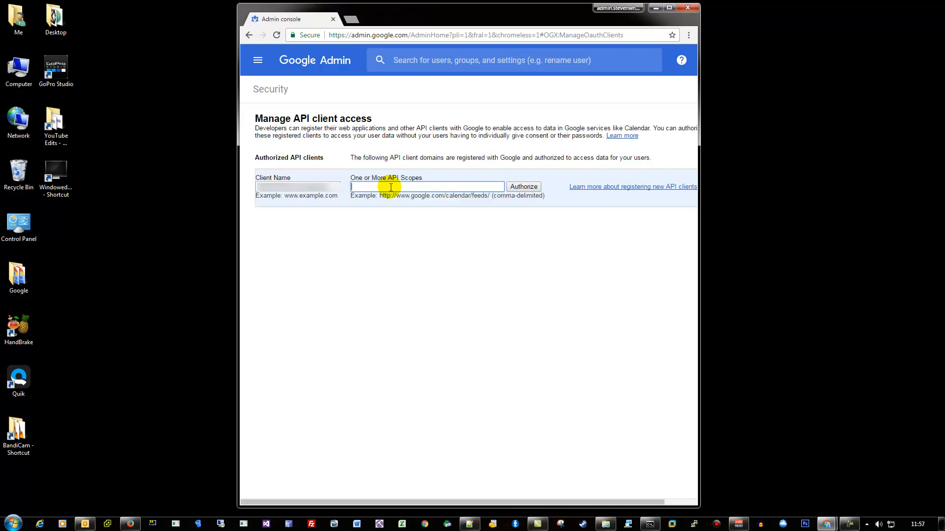
text(gs.sharing,https://www.googleapis.com/auth/plus.me)
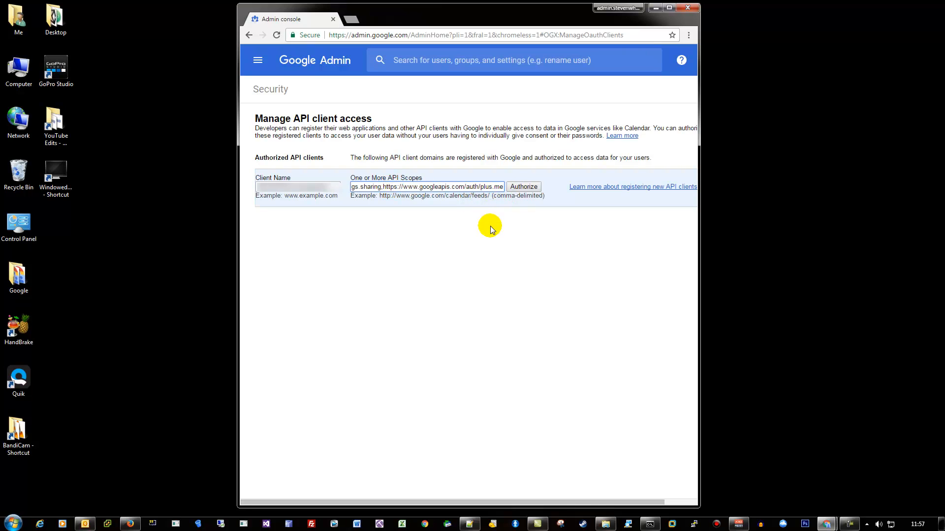
text(100197836315629005887)
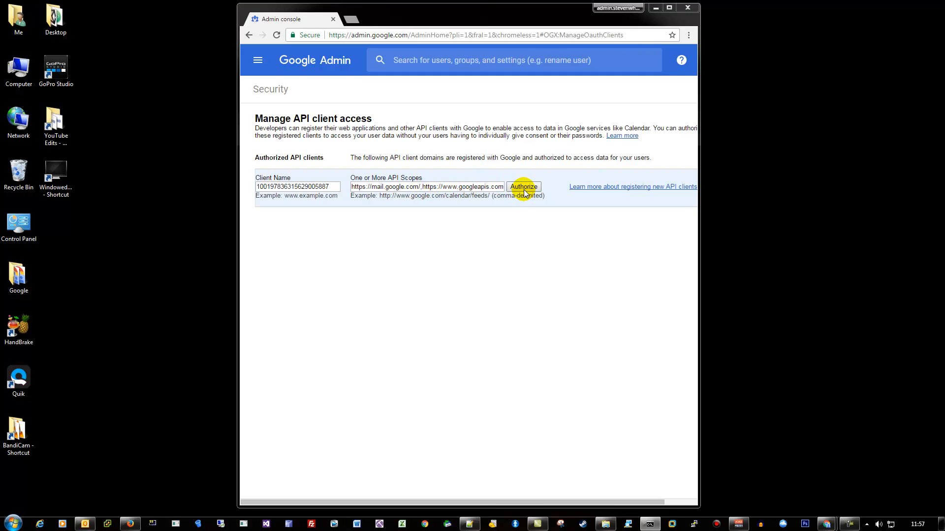
click(522, 186)
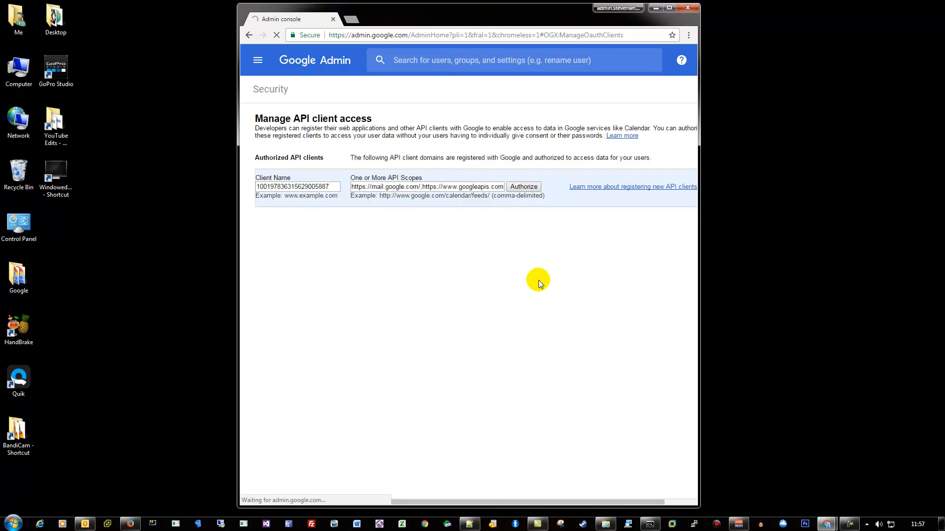
Confirm the client is listed among authorized API clients with Email, Calendar and Drive scopes
click(521, 186)
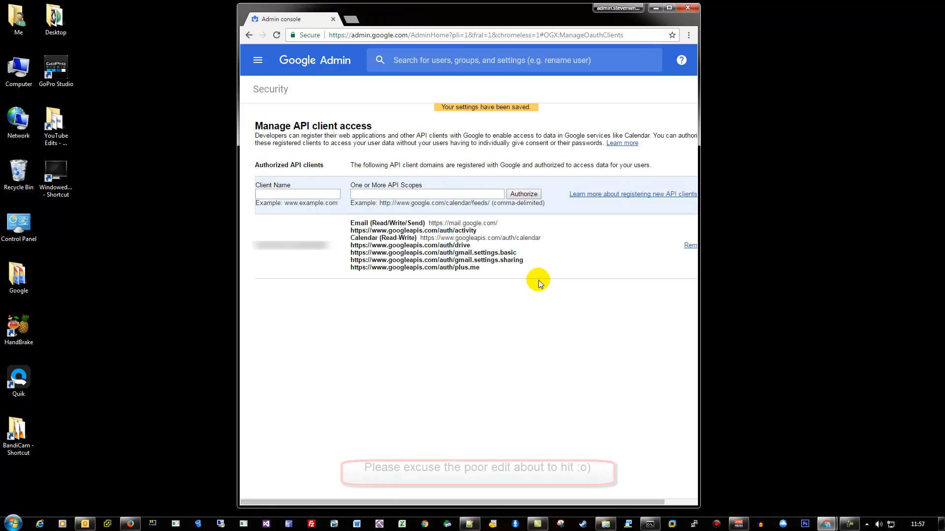
mouse_move(656, 243)
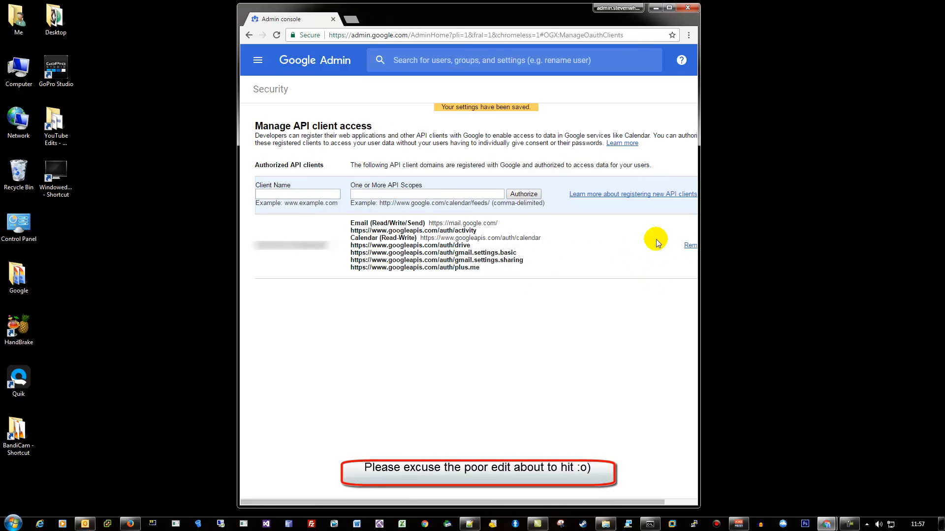
mouse_move(611, 364)
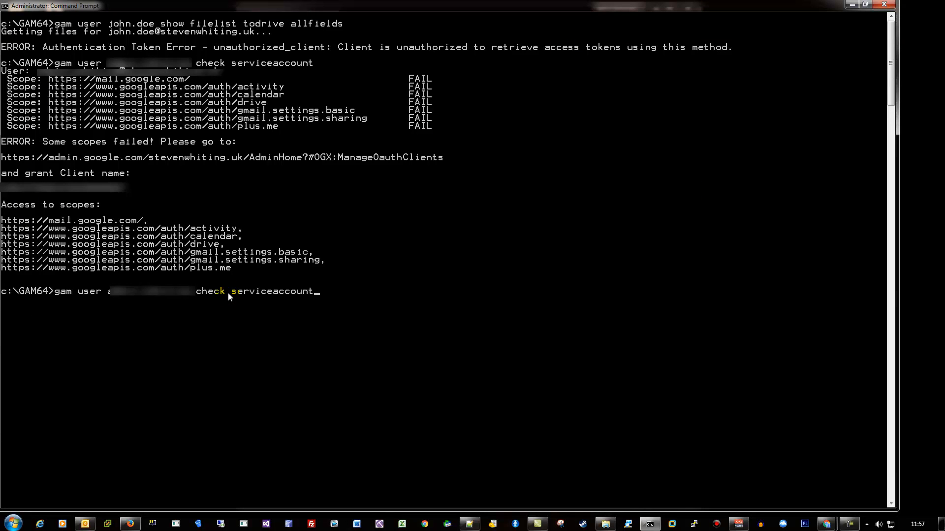
Clear the GAM command prompt of the earlier failed scope check output
key(Return)
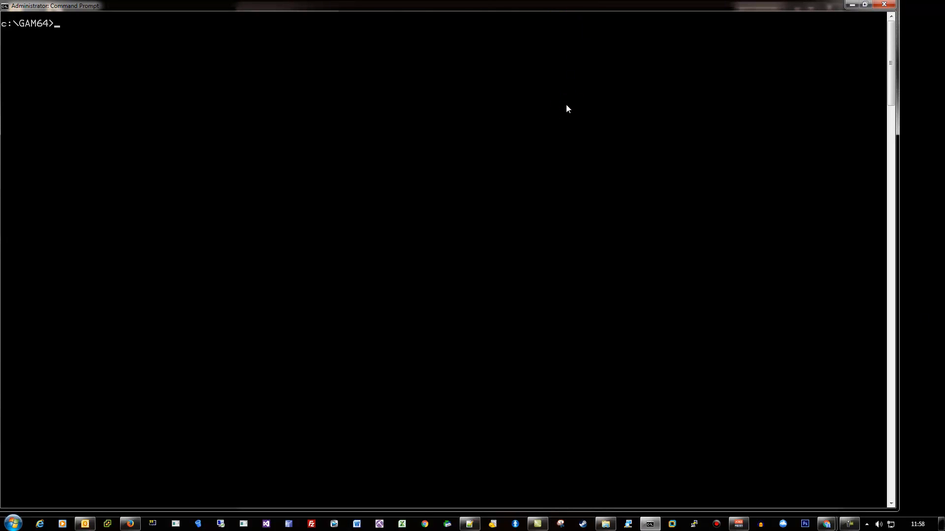
Run 'gam user check serviceaccount' so every scope reports PASS
text(gam user check serviceaccount)
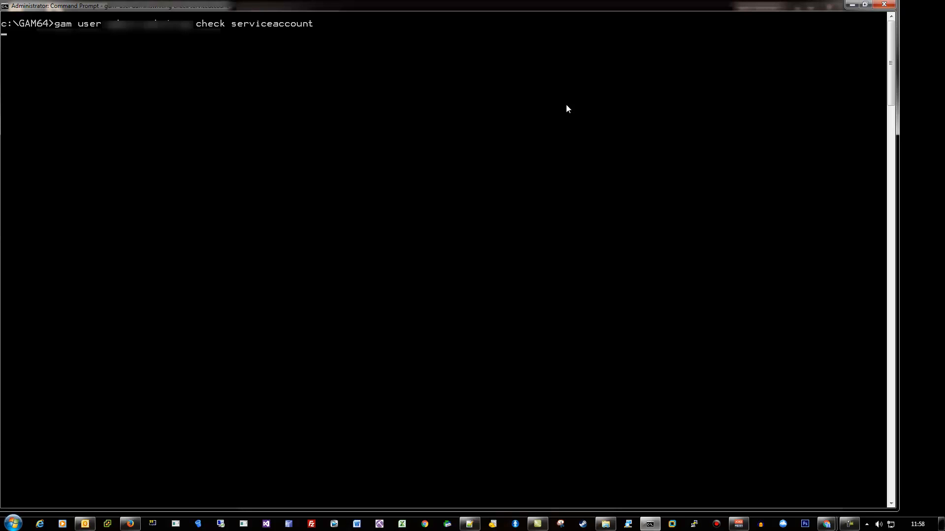
key(Return)
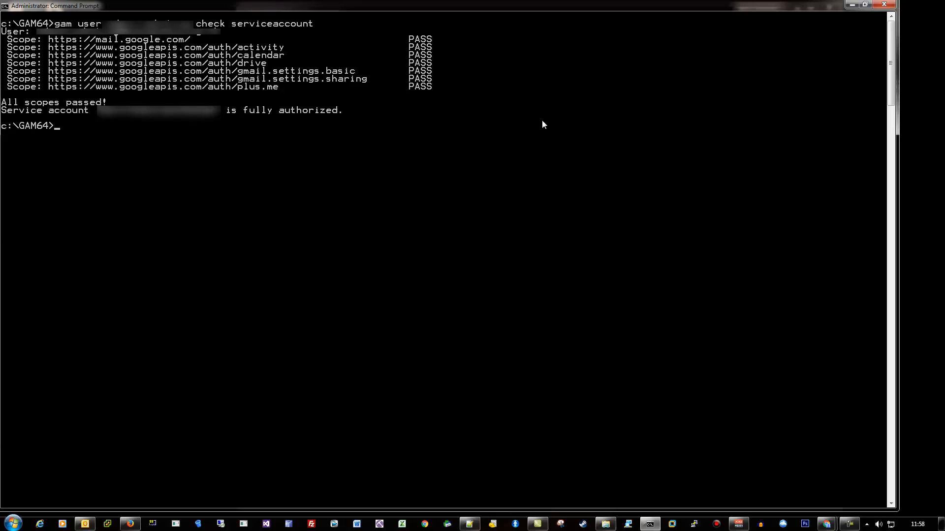
mouse_move(464, 187)
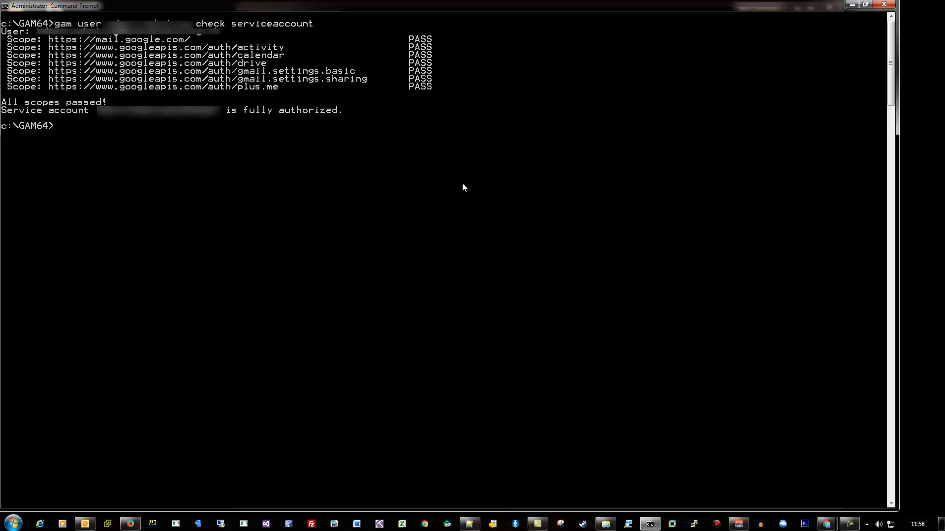
mouse_move(459, 187)
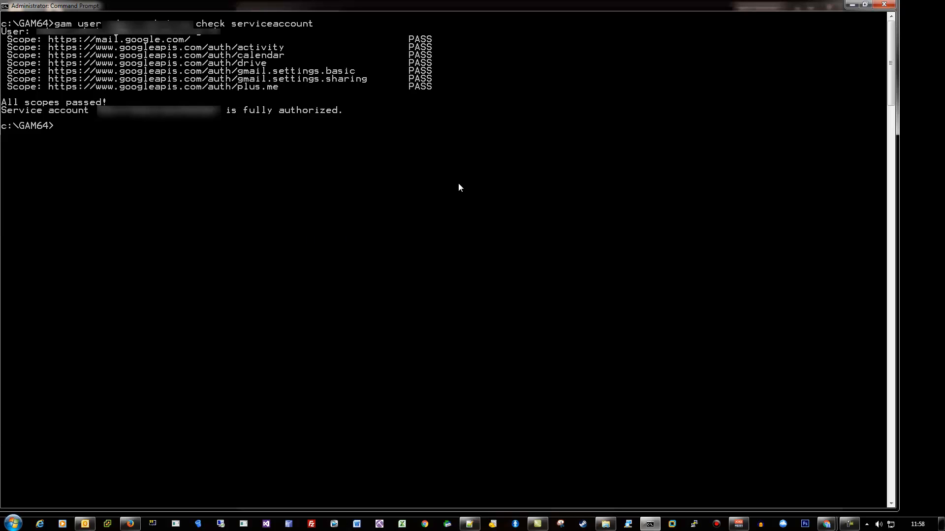
mouse_move(460, 180)
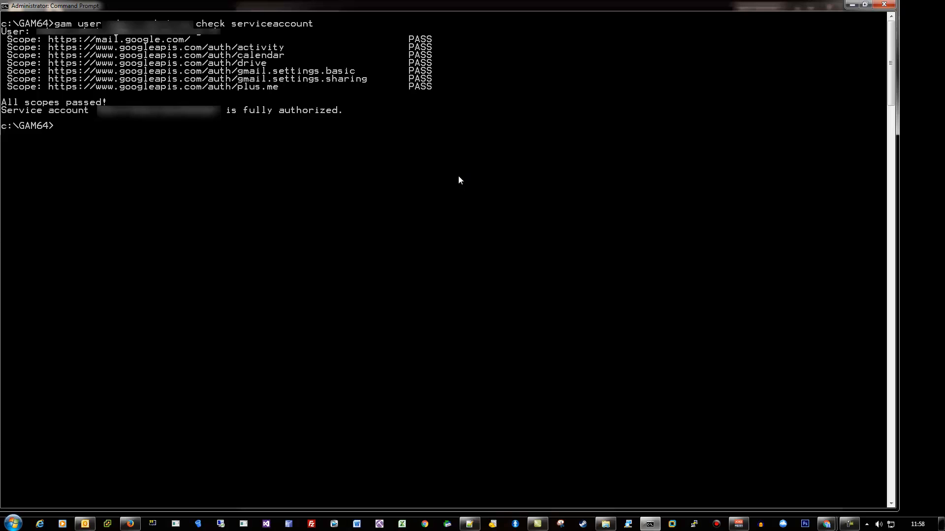
mouse_move(443, 181)
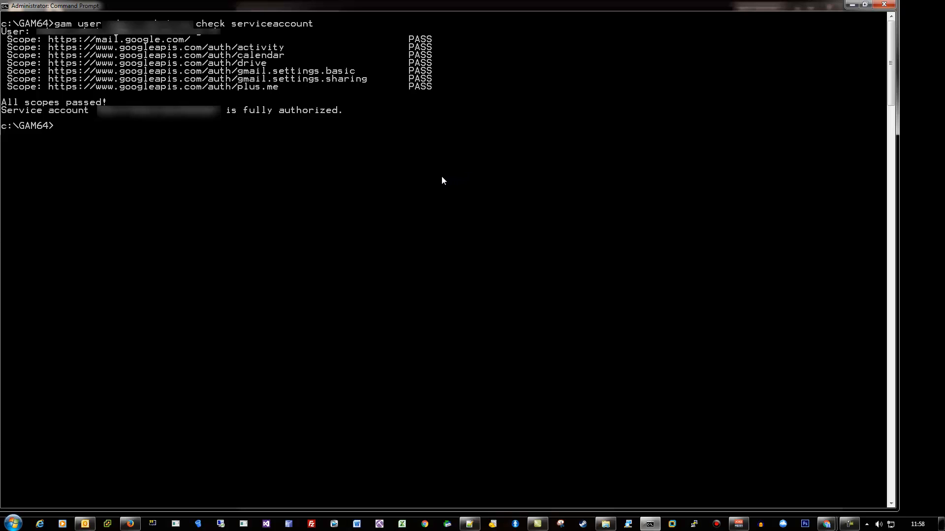